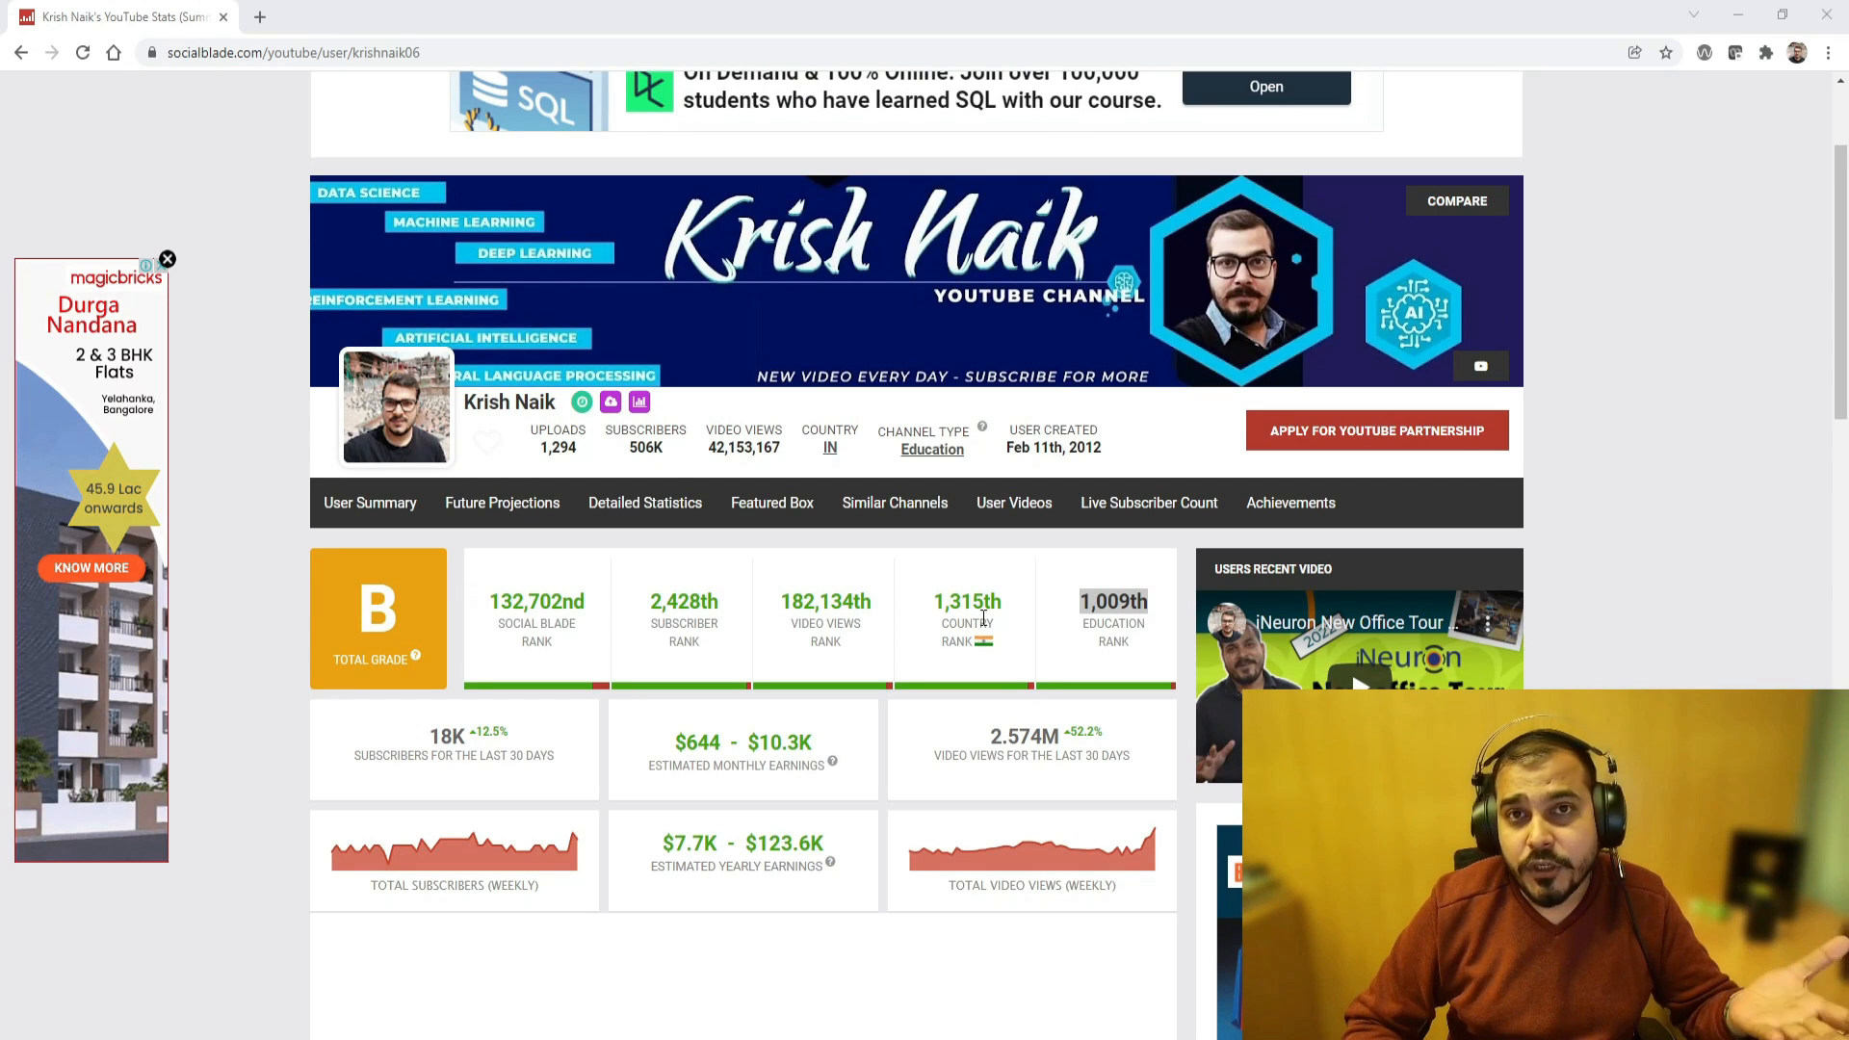
# Step: Reveal the Education Rank bar's 96.1527% percentile tooltip for the channel's 1,009th rank
pyautogui.scroll(-3)
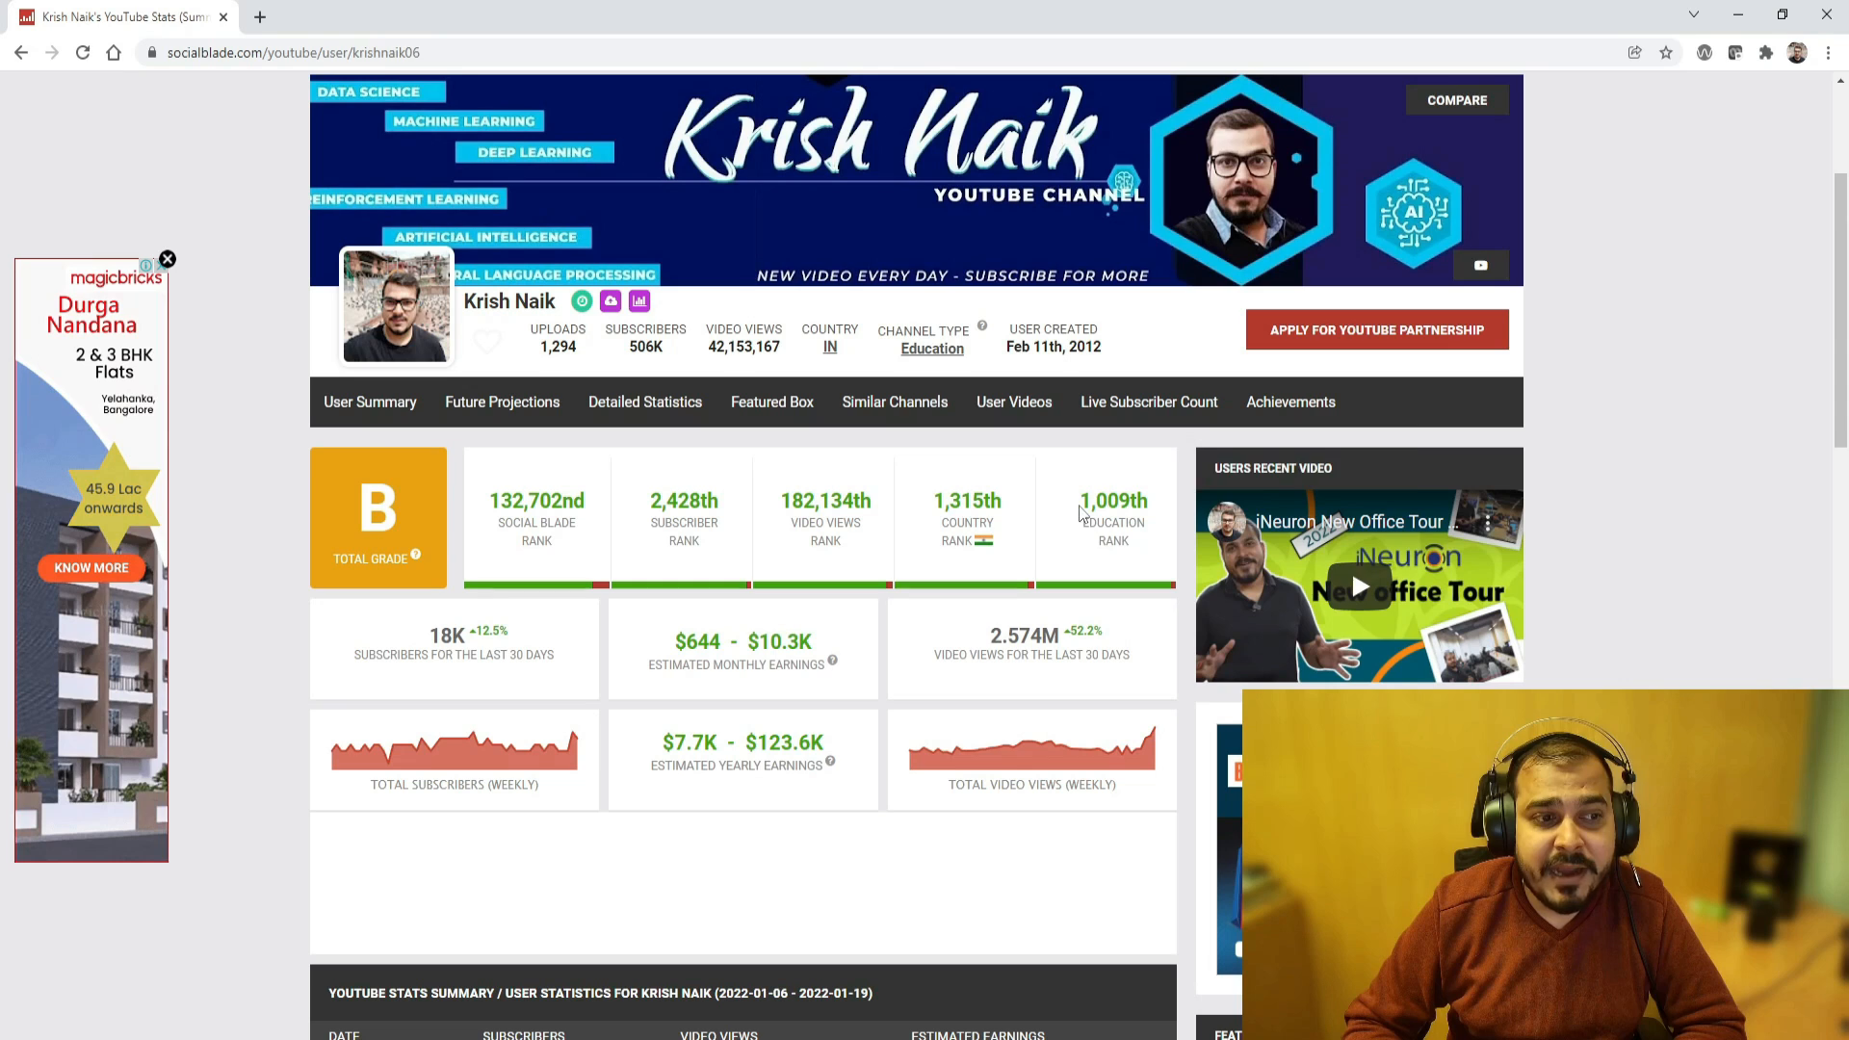
pyautogui.moveTo(1111, 501)
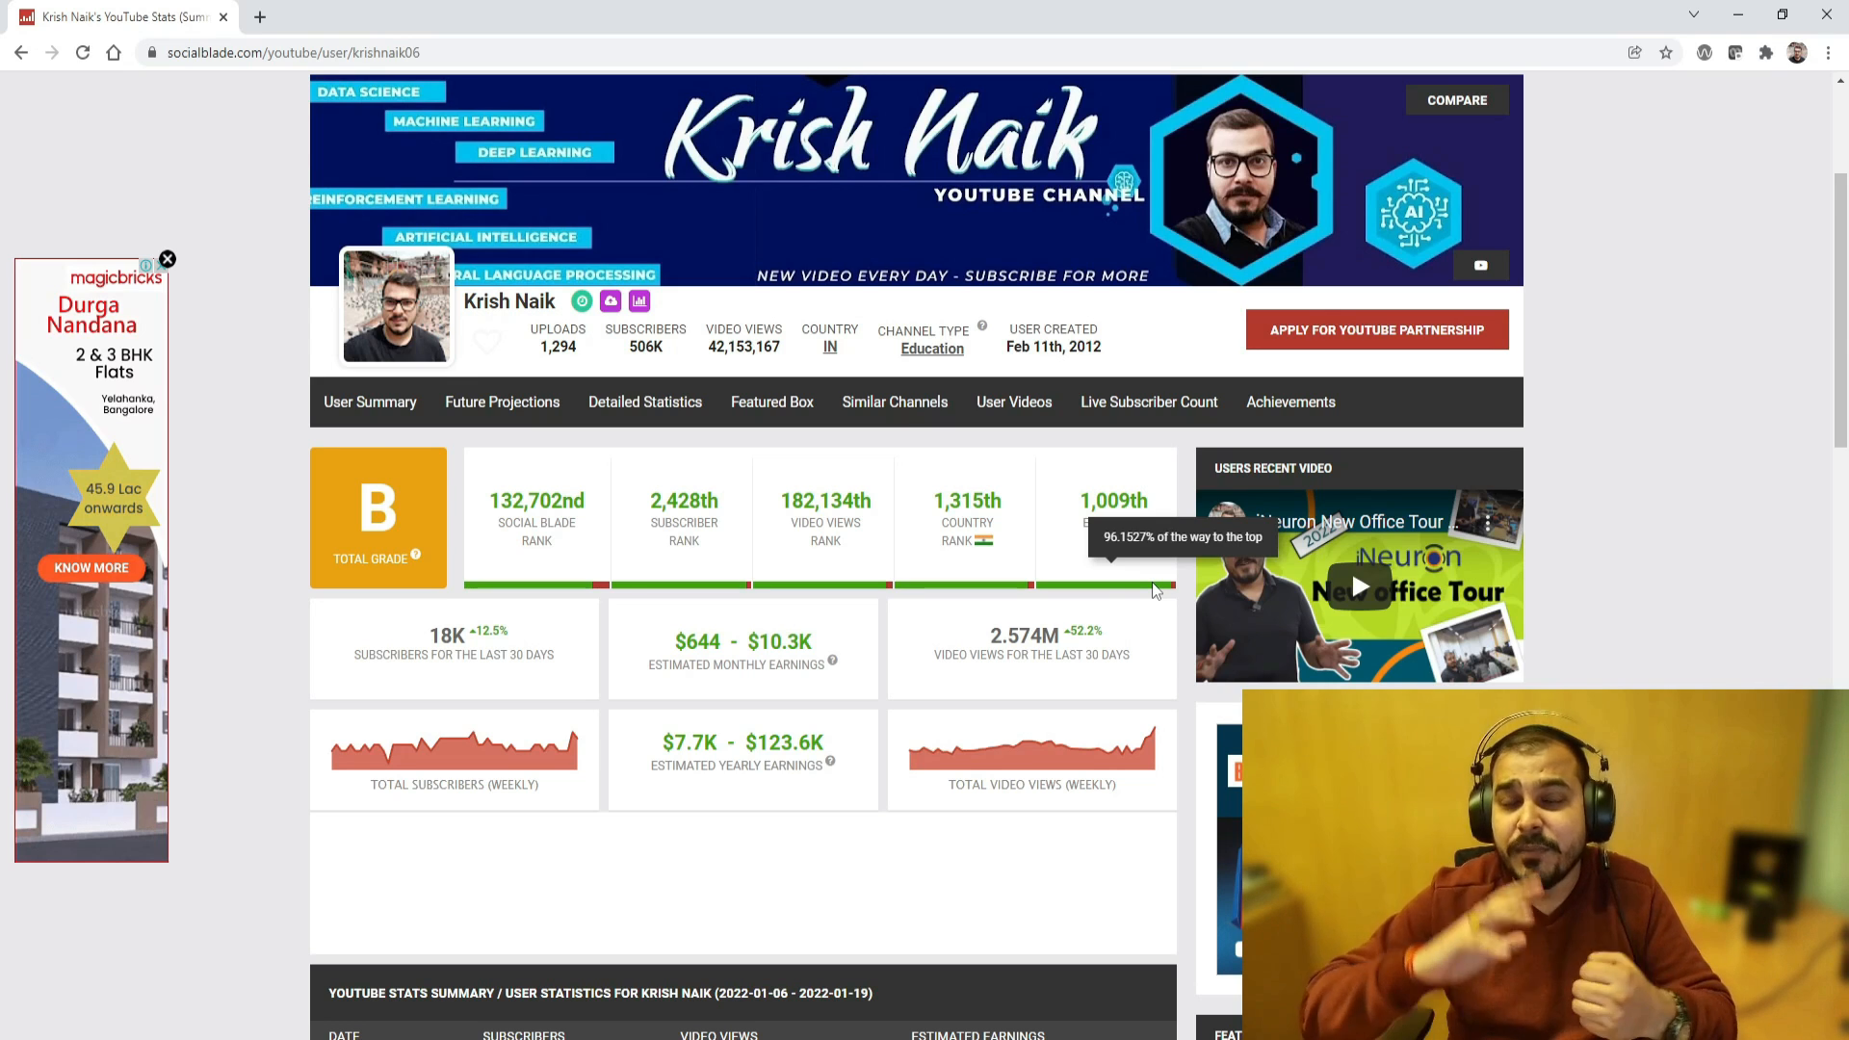
pyautogui.click(166, 258)
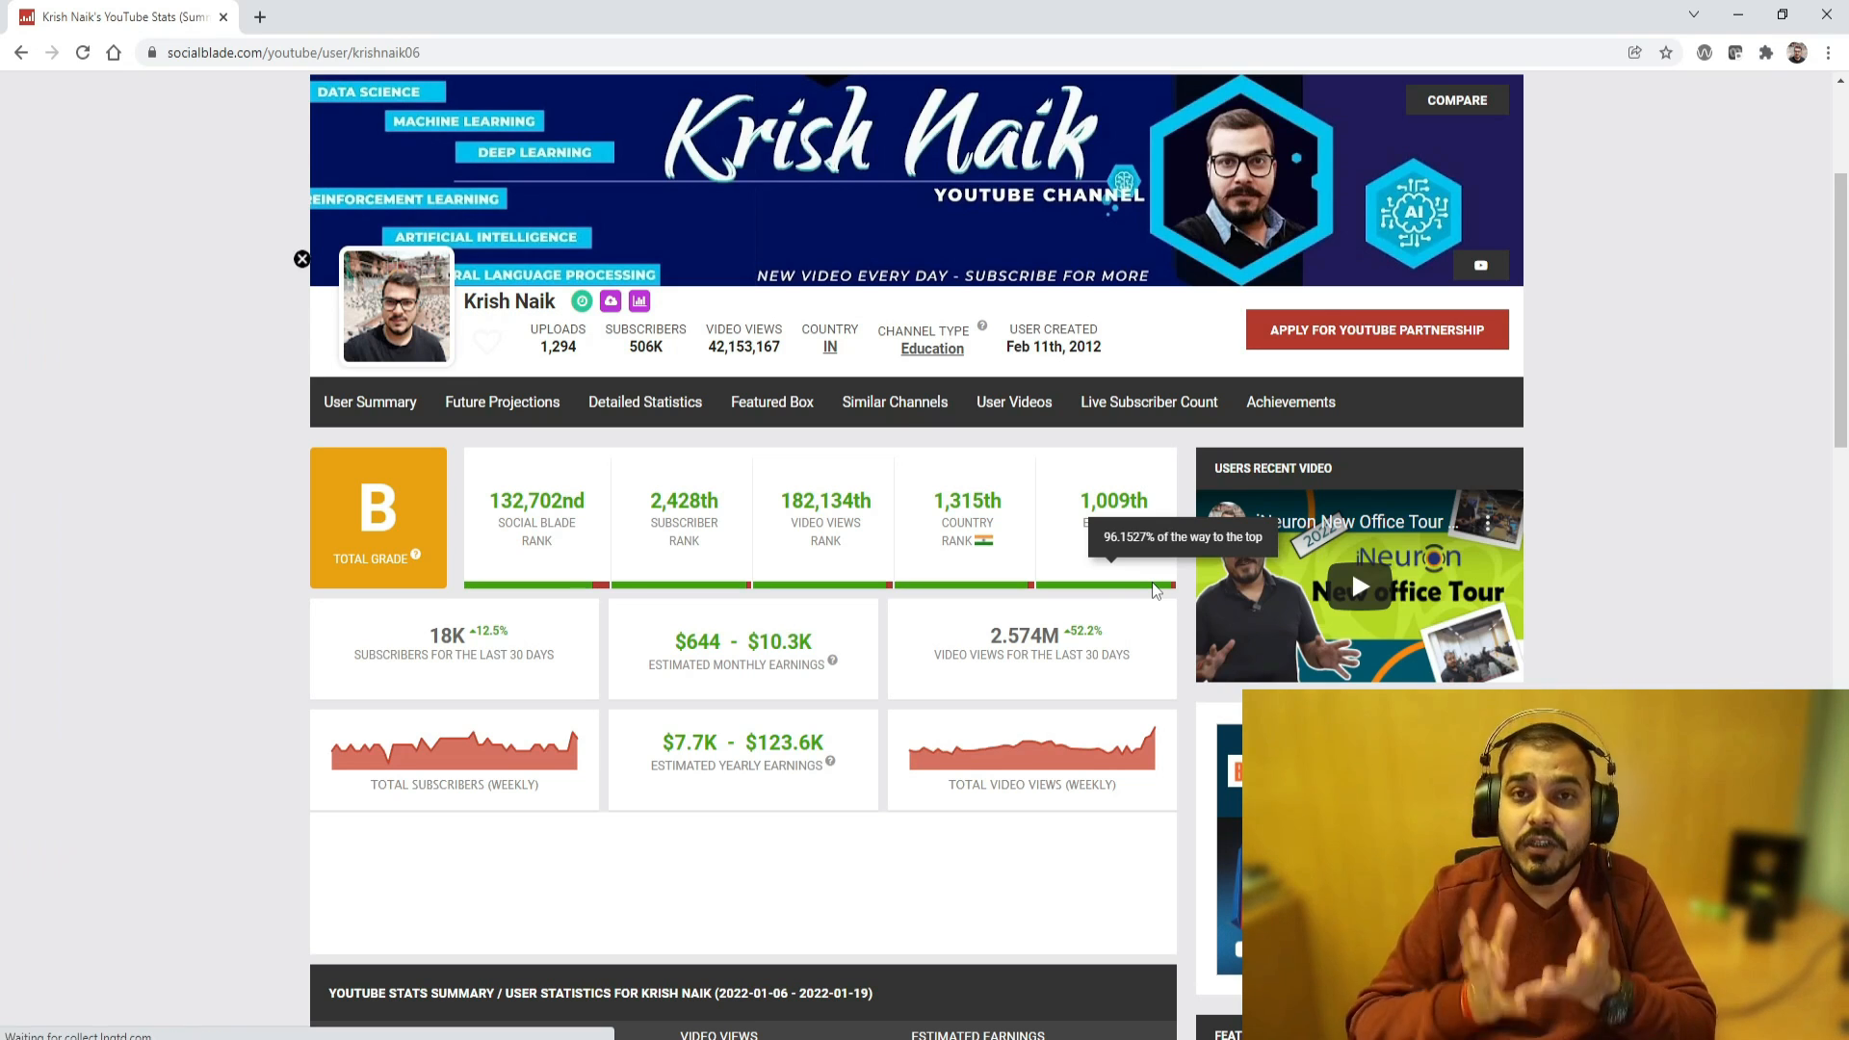